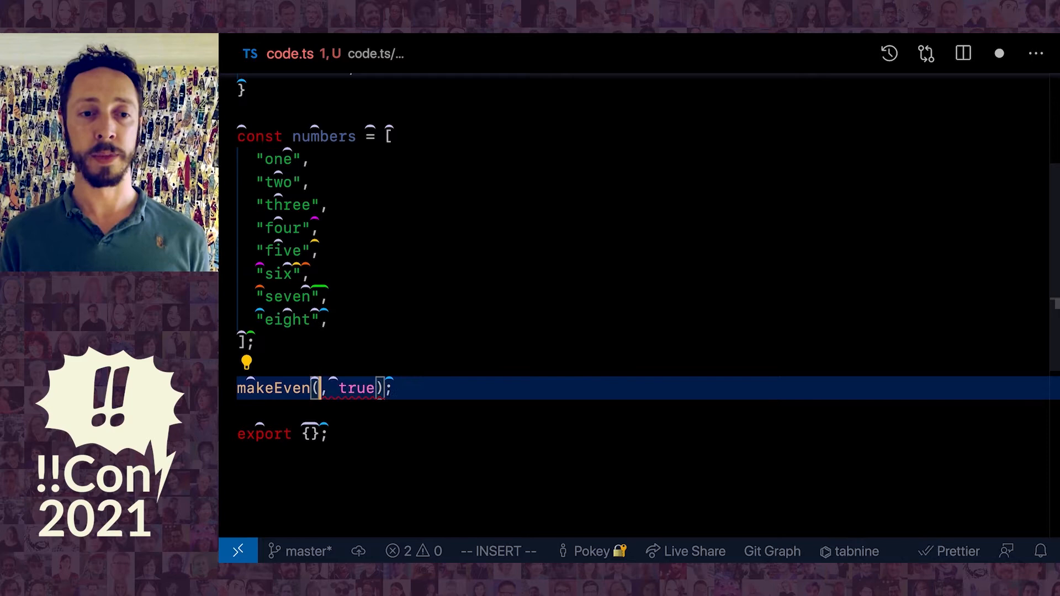
# Step: Type the constant name helloWorld on the new line above makeEven
pyautogui.write('helloWor')
pyautogui.write('const')
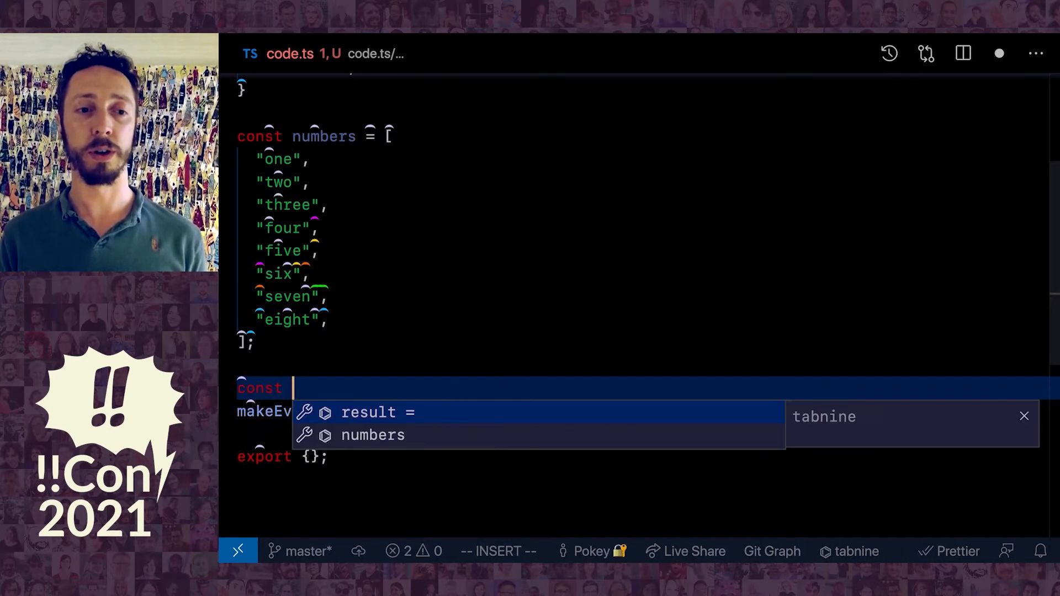
pyautogui.write('helloWorld = flatten(foo + 1);')
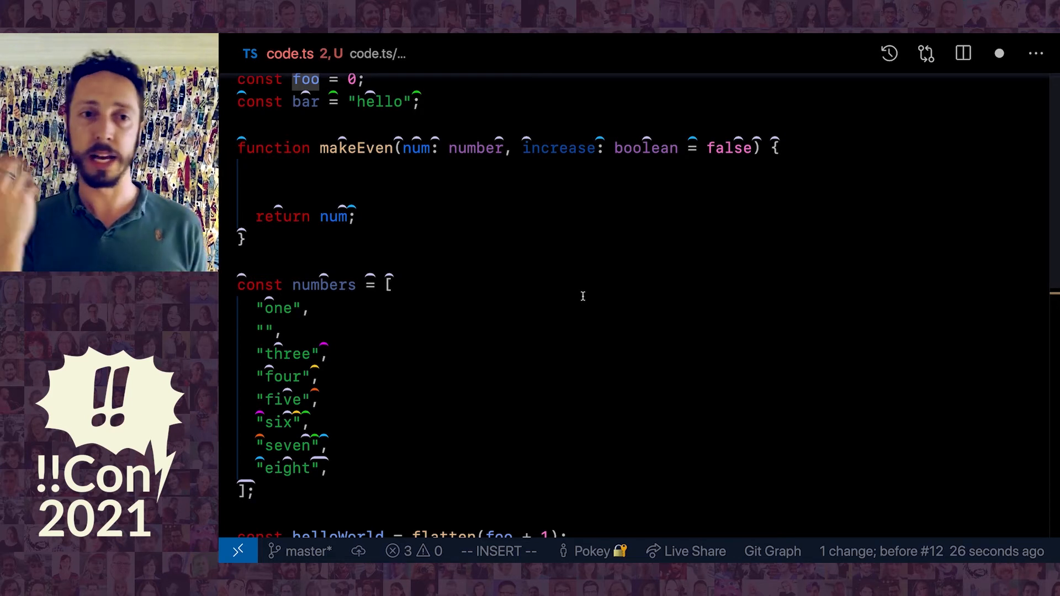
pyautogui.moveTo(681, 347)
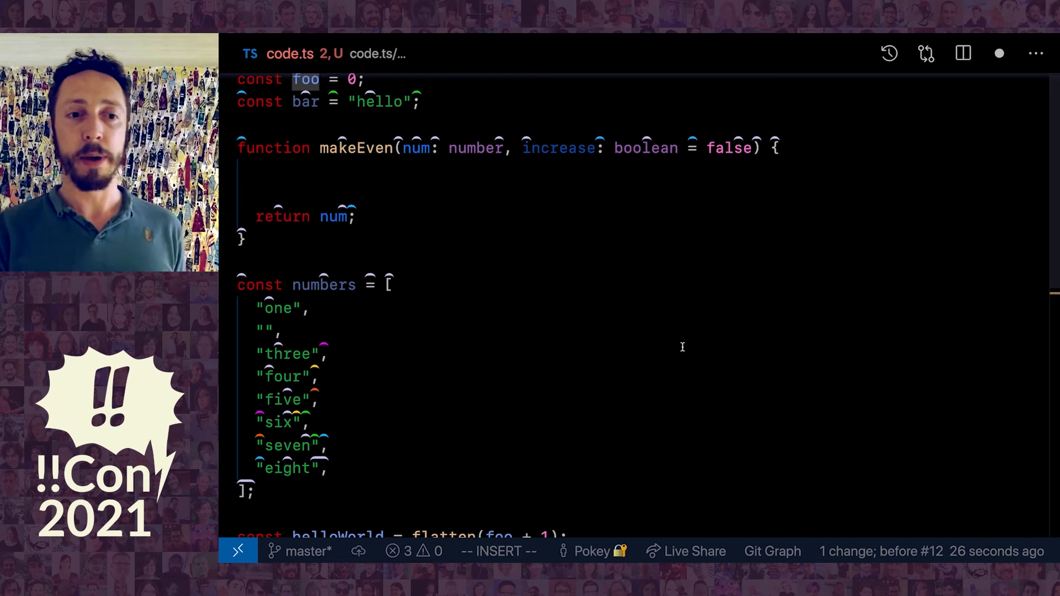
# Step: Scroll down in code.ts to the makeEven([helloWorld], true) call
pyautogui.scroll(-3)
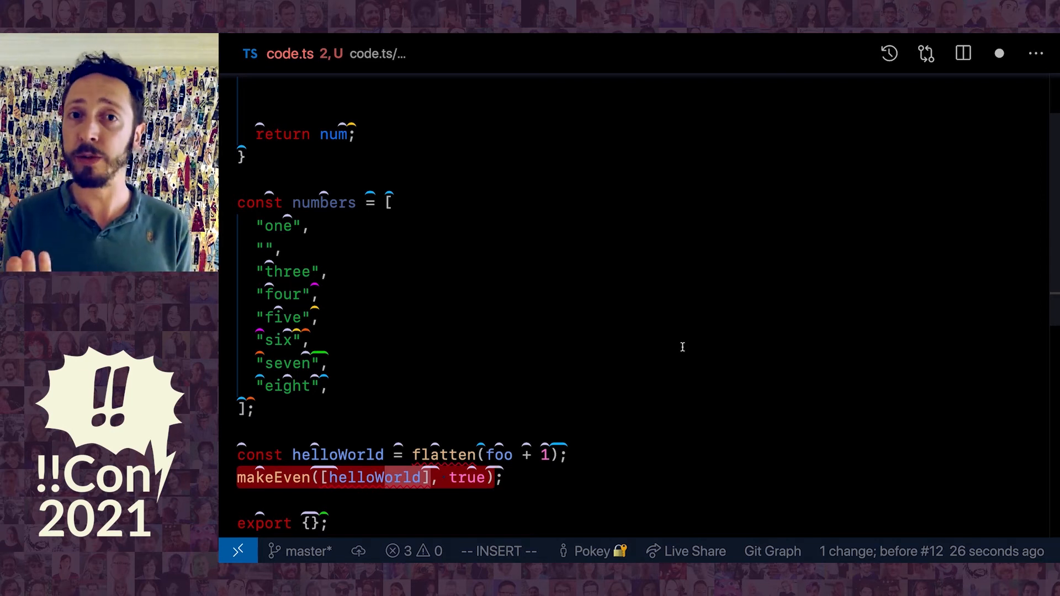
pyautogui.moveTo(663, 372)
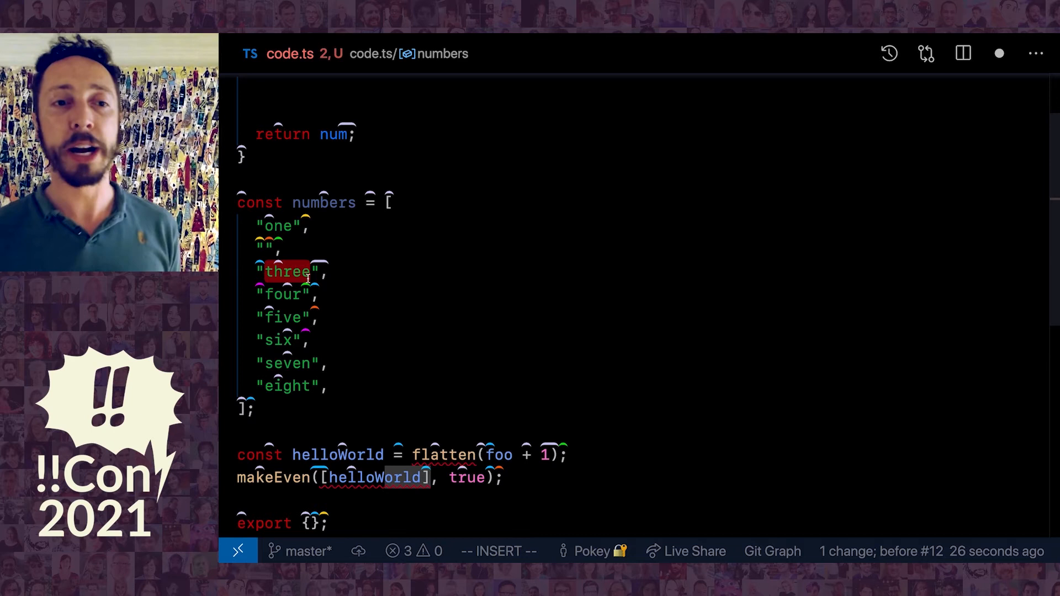
pyautogui.moveTo(432, 323)
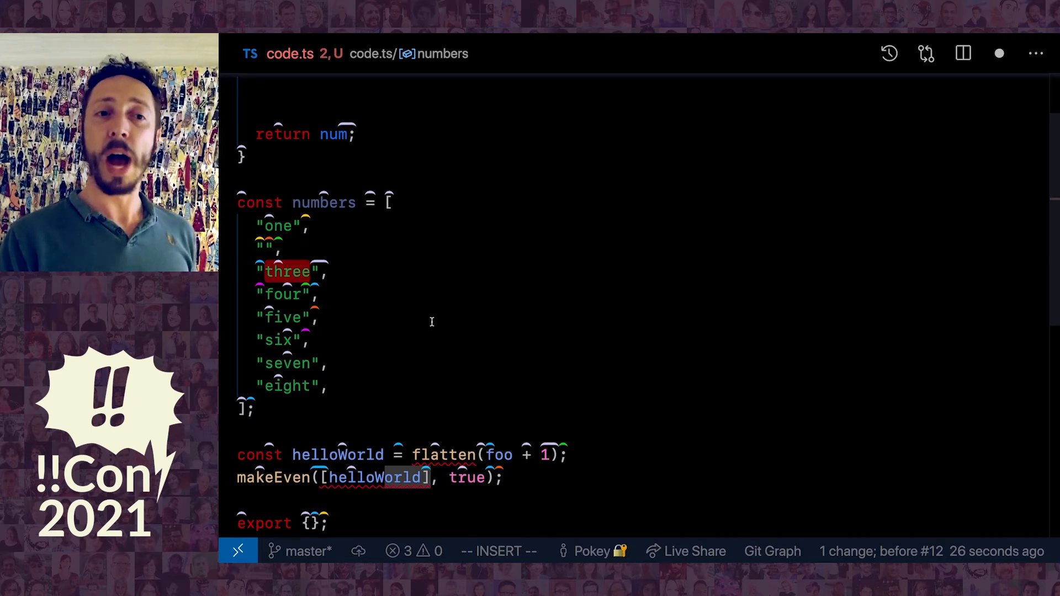
pyautogui.moveTo(365, 245)
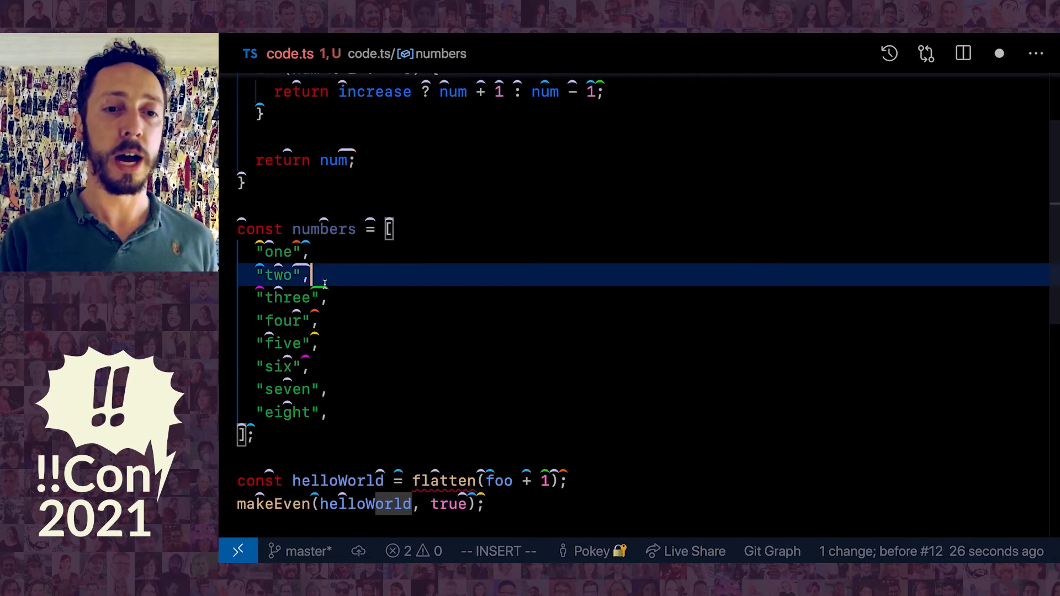
pyautogui.moveTo(546, 372)
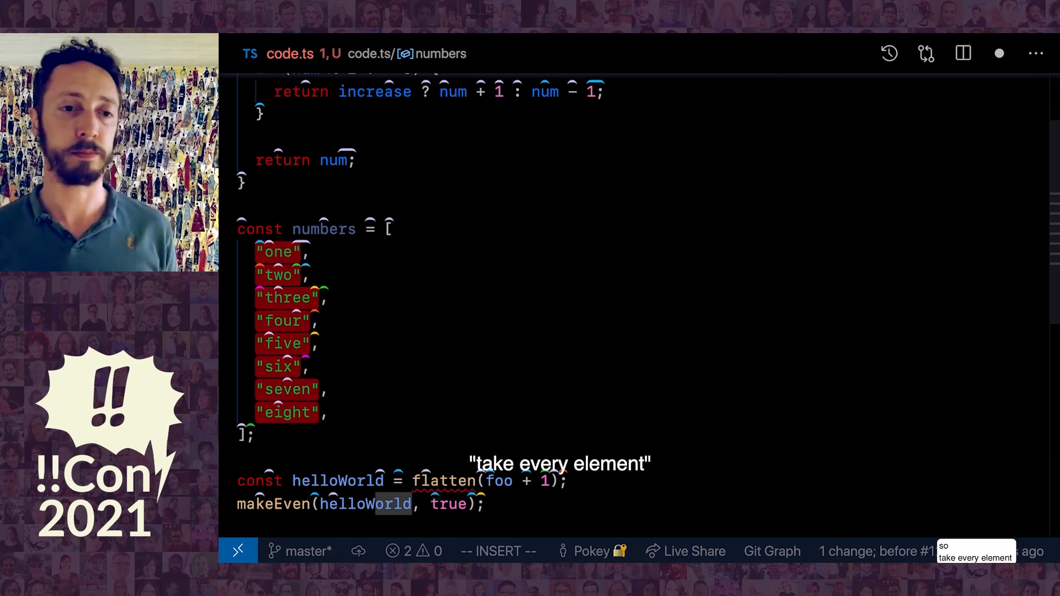
# Step: Select the numbers list, converting it to a dictionary keyed one through eight
pyautogui.moveTo(256, 252); pyautogui.dragTo(325, 412)
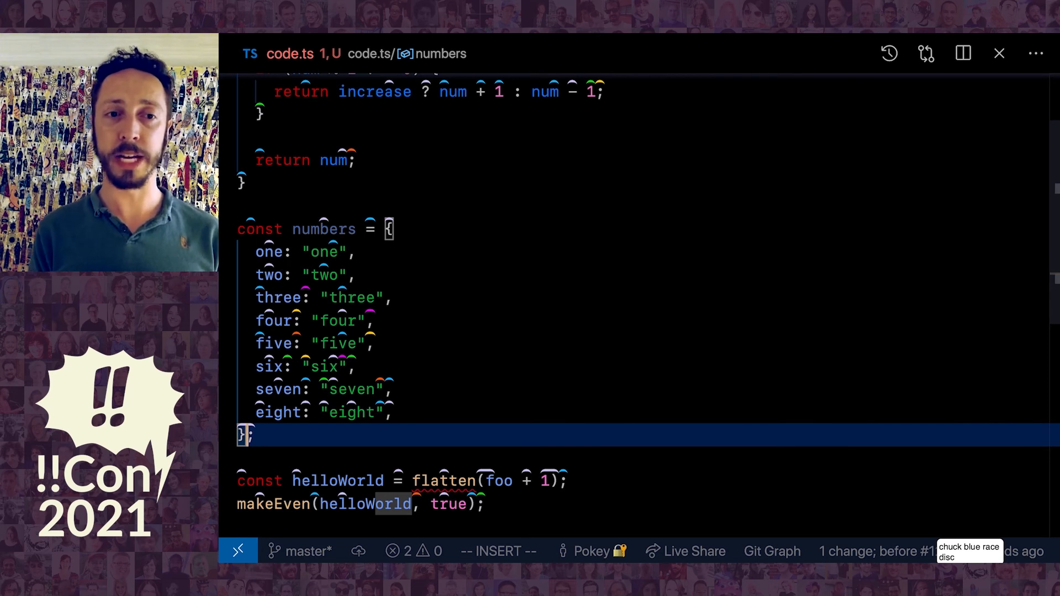
pyautogui.write("seeI'veNowTransformedThatListIntoADictionary")
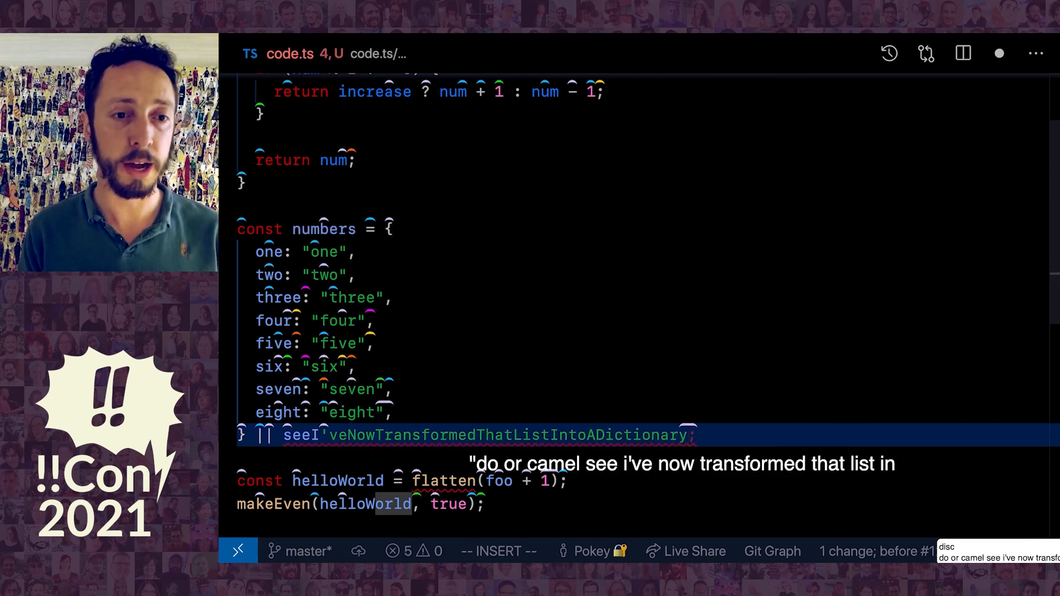